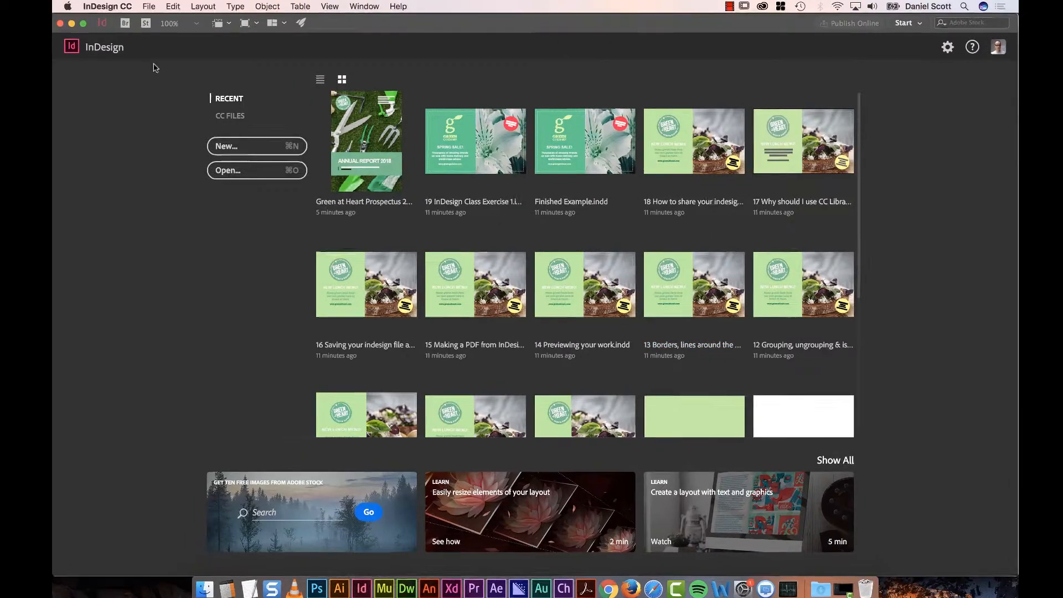
Open Green at Heart Prospectus 2018.indd from the 02 Existing Work folder in the exercise files
left_click(148, 6)
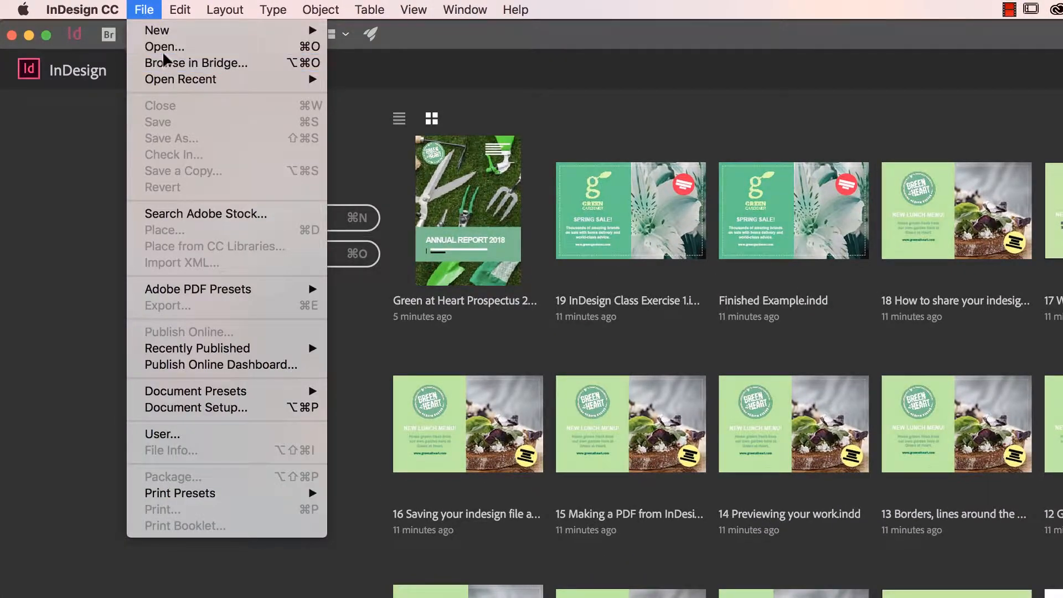
left_click(164, 46)
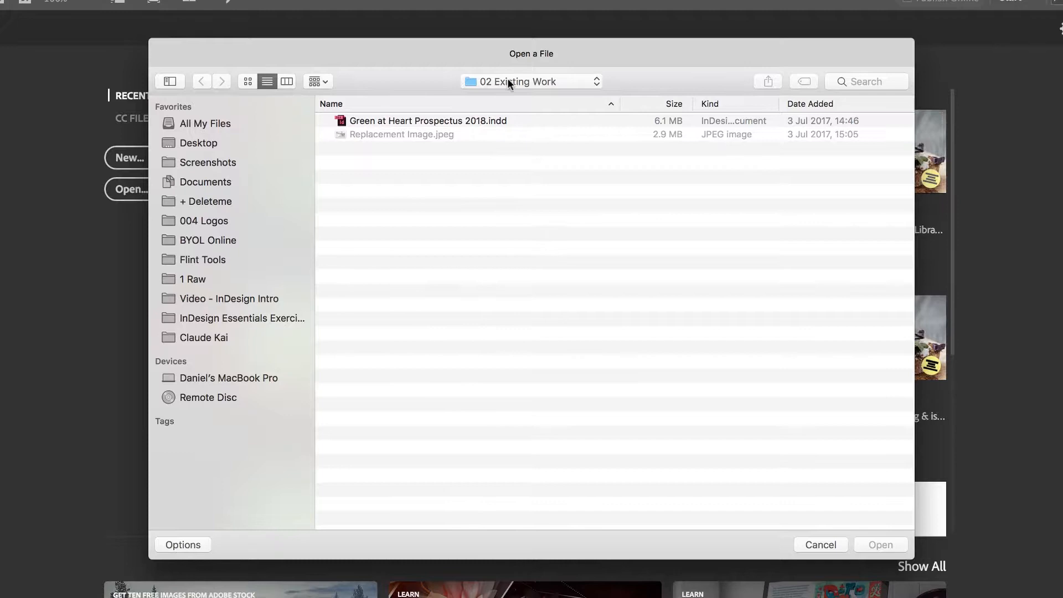
left_click(241, 318)
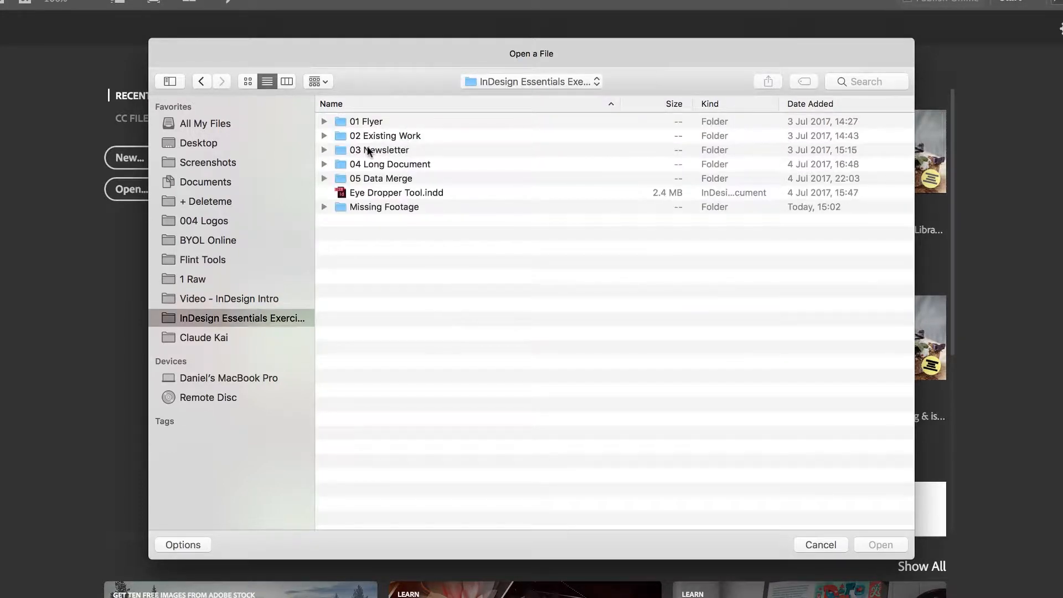
double_click(385, 135)
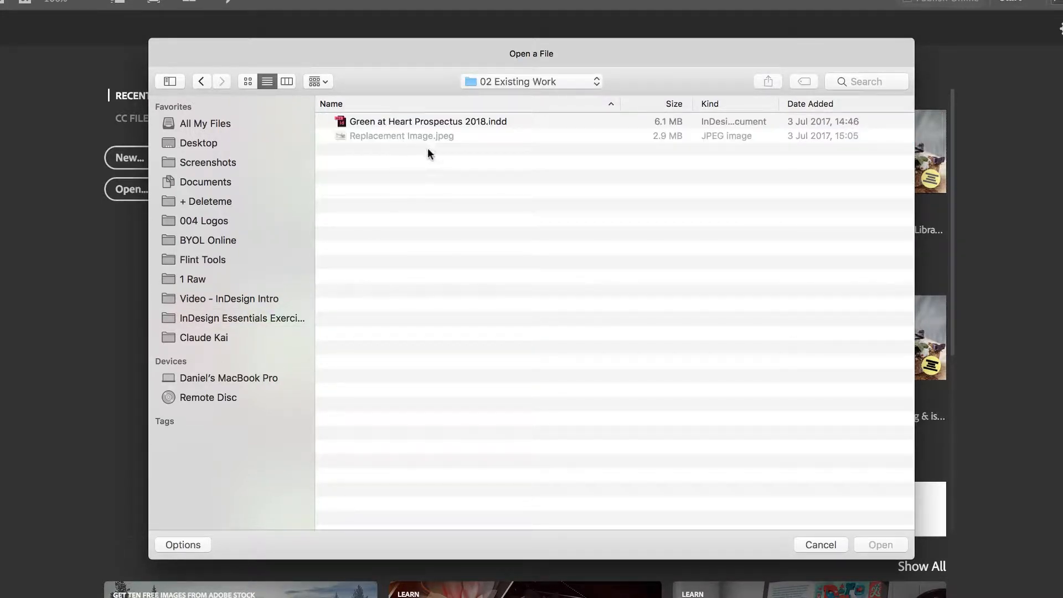
left_click(428, 121)
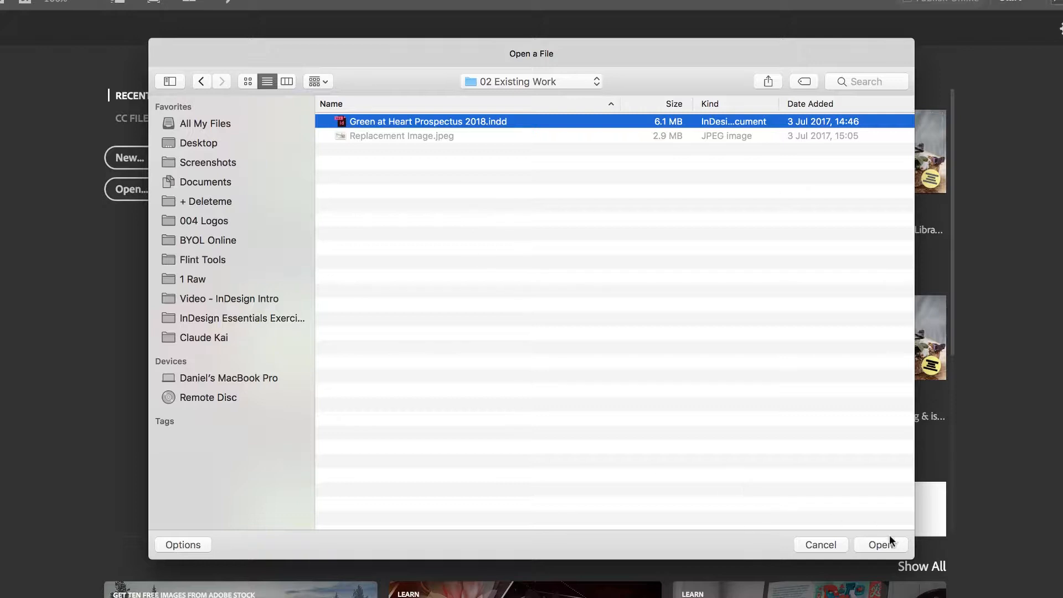
left_click(880, 545)
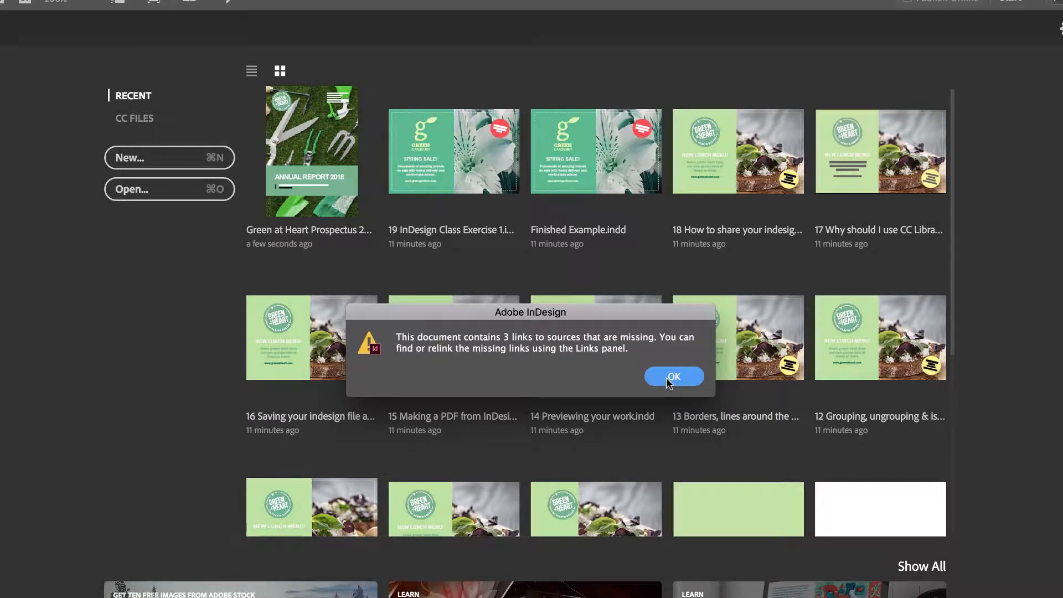
Dismiss the missing-links alert and scroll up through the prospectus pages
left_click(674, 377)
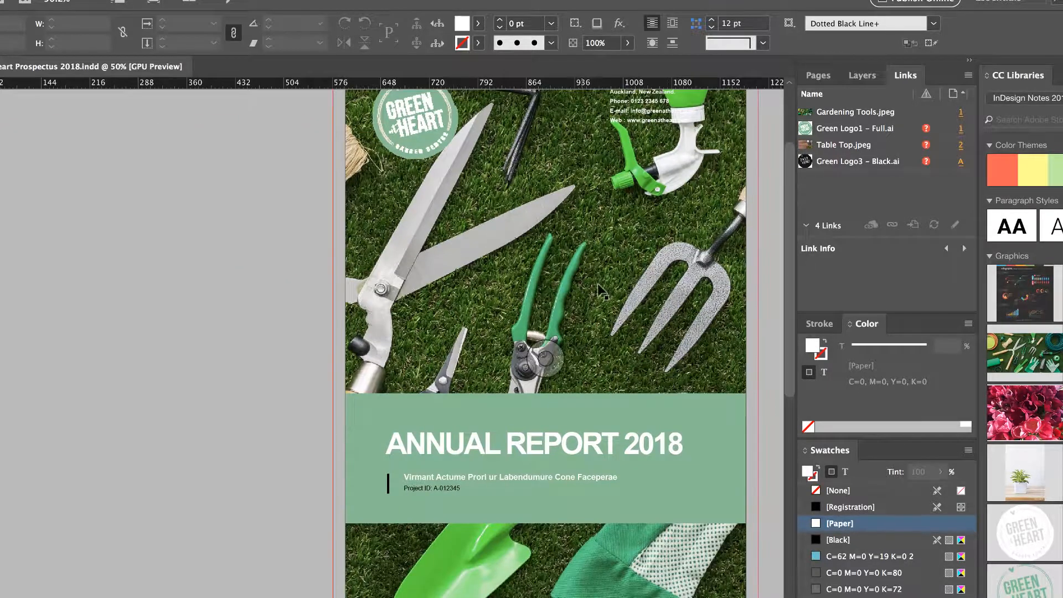
mouse_move(611, 153)
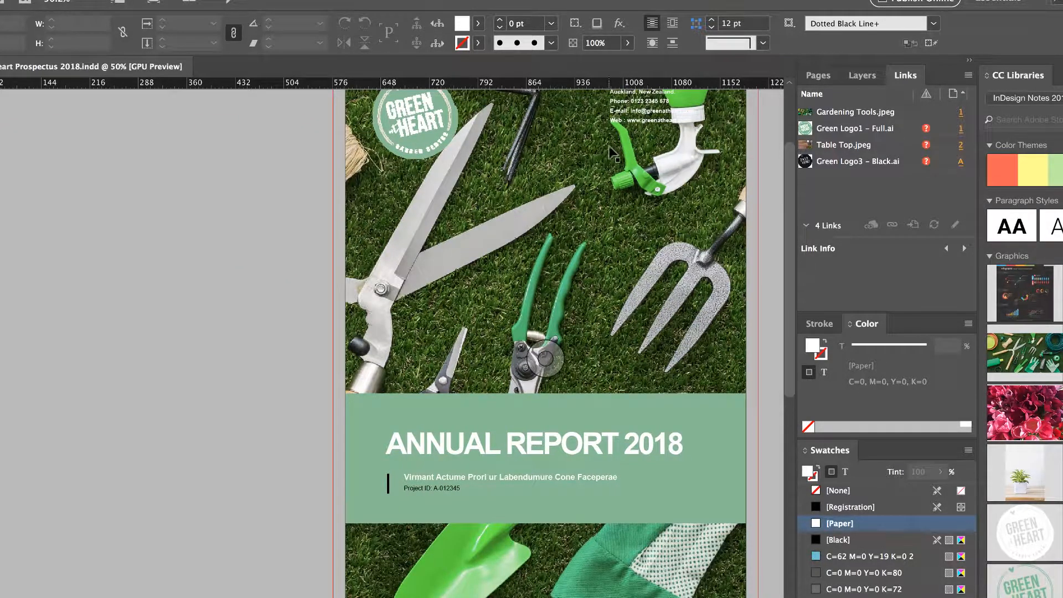
mouse_move(678, 188)
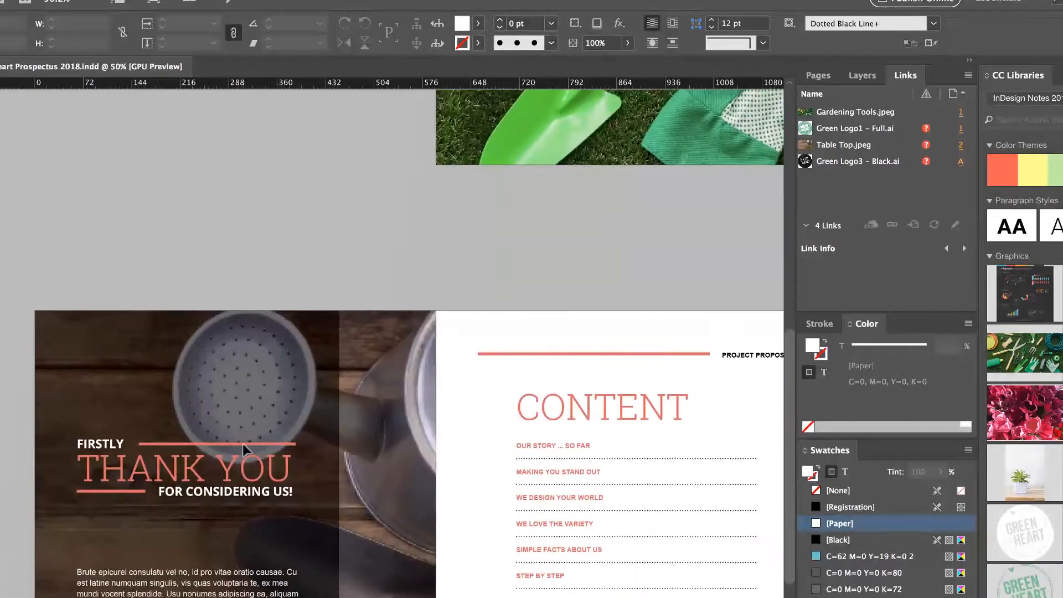
scroll("up", 3)
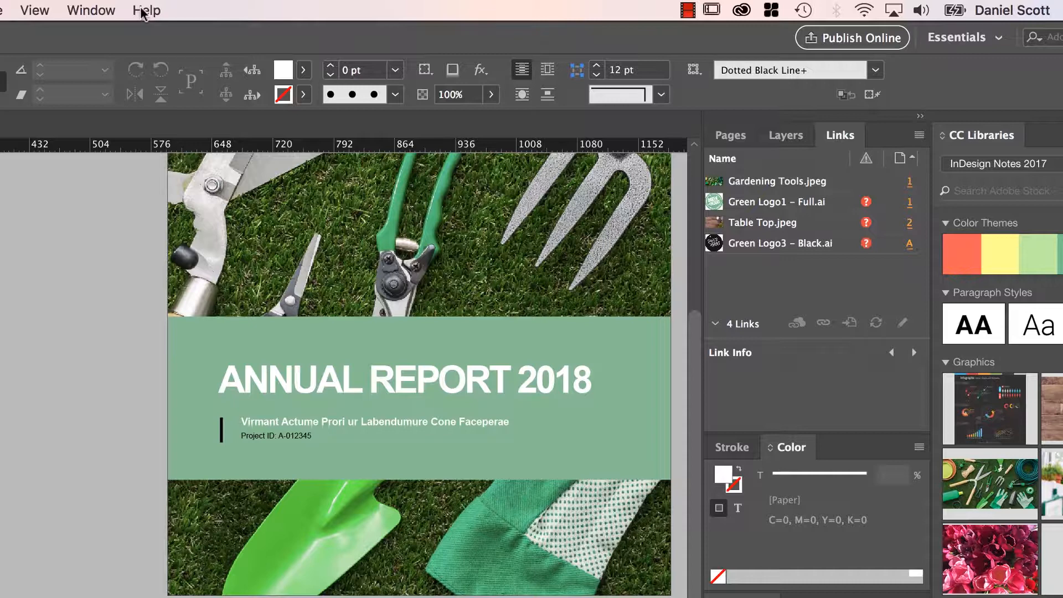
Select the red-flagged Green Logo1 – Full.ai entry in the Links panel to show its Link Info
left_click(91, 10)
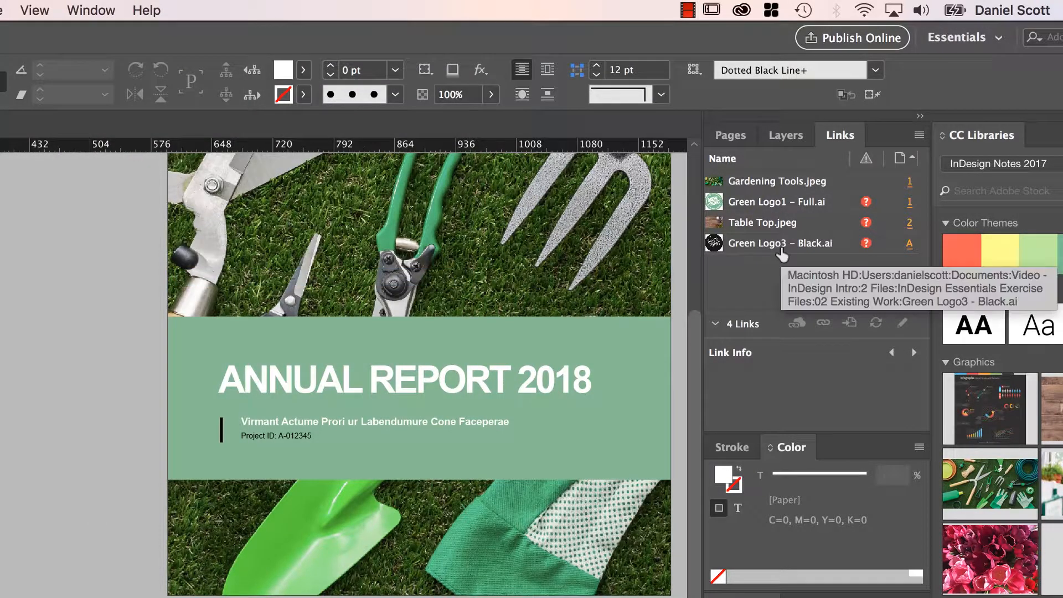
mouse_move(867, 202)
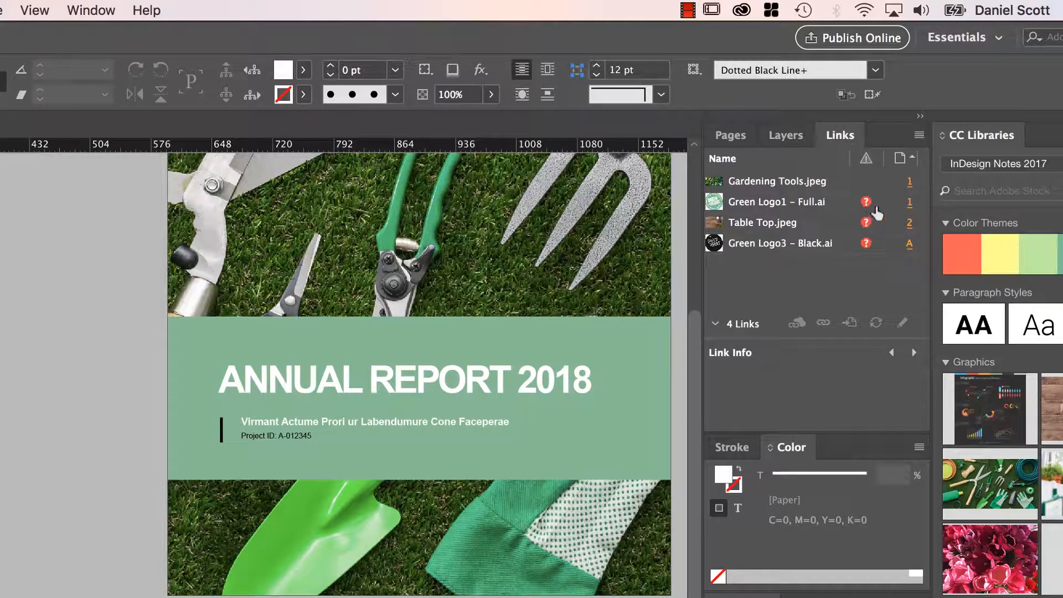
mouse_move(834, 216)
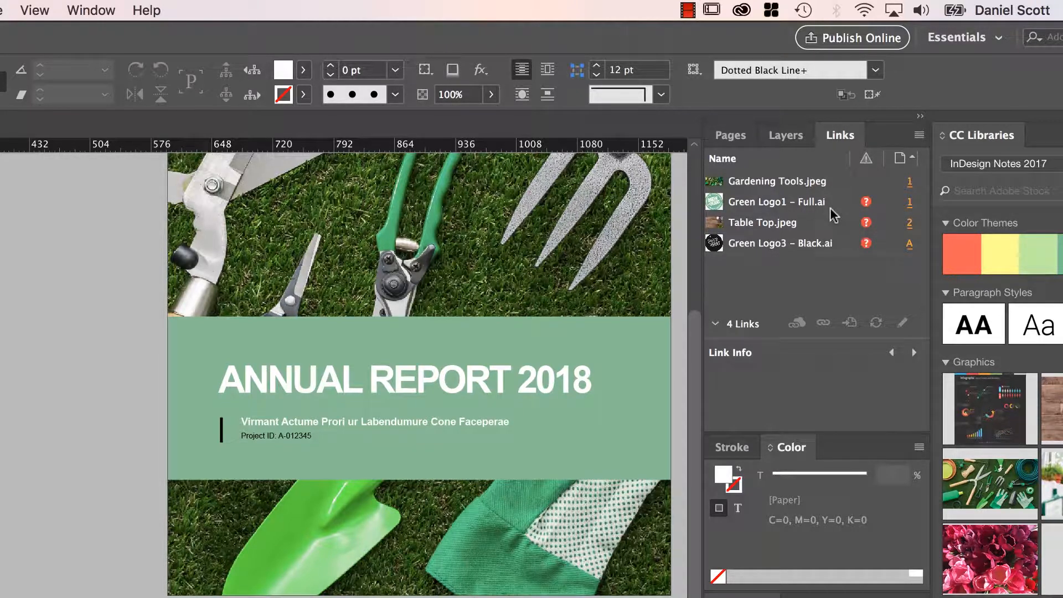
left_click(776, 201)
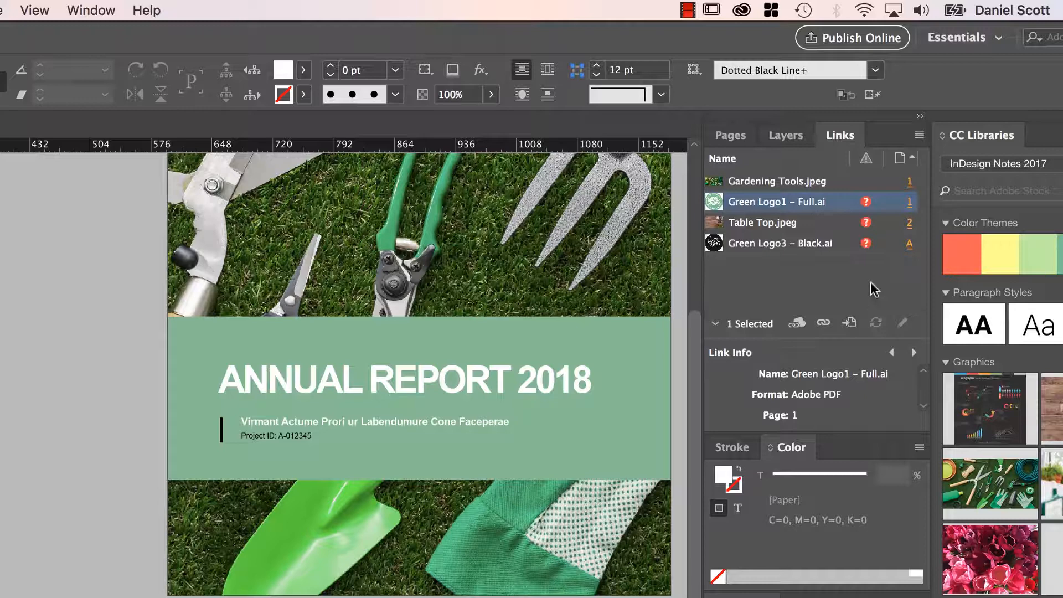
mouse_move(766, 202)
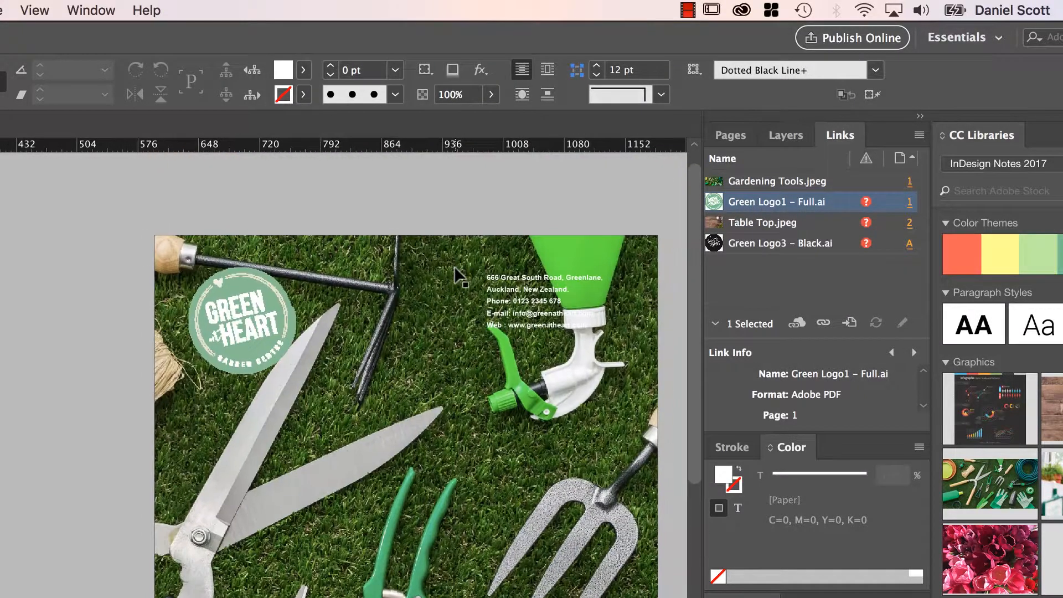
mouse_move(777, 202)
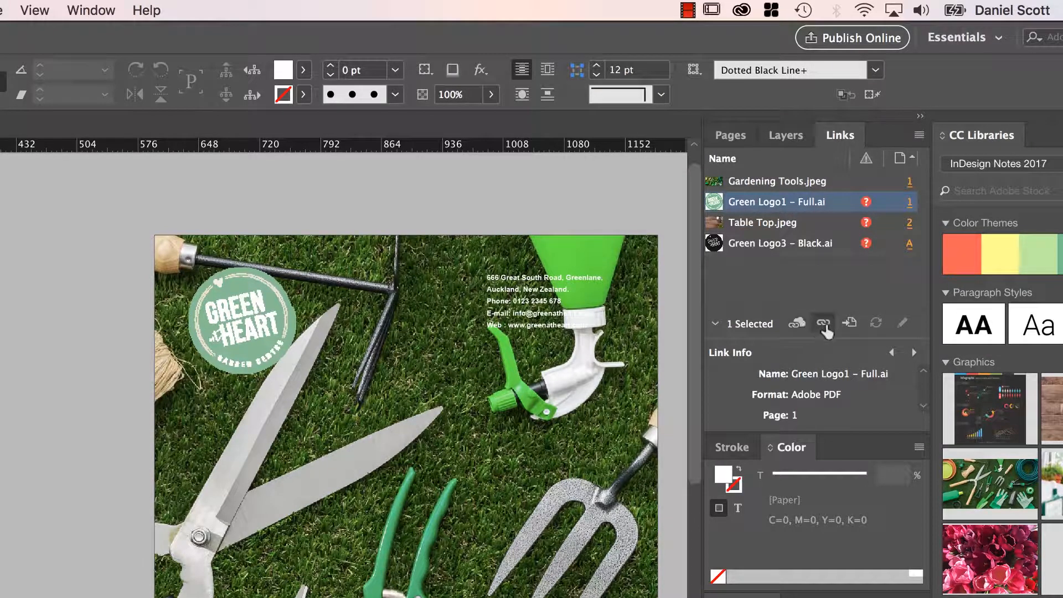
mouse_move(825, 323)
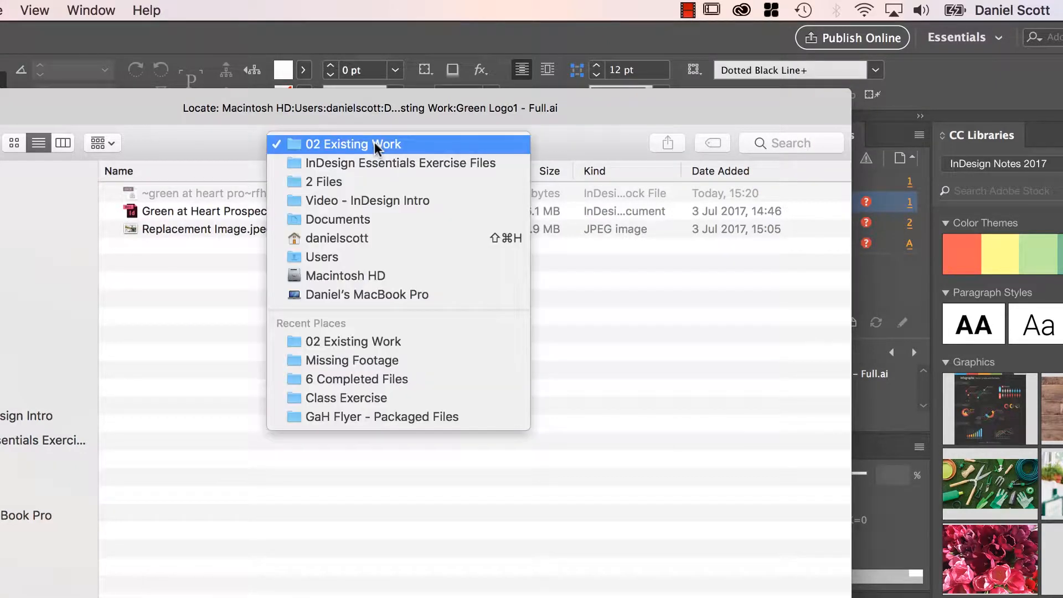
Point the Green Logo1 – Full.ai link to Green Logo1 - Full.ai inside the Missing Footage folder
left_click(398, 163)
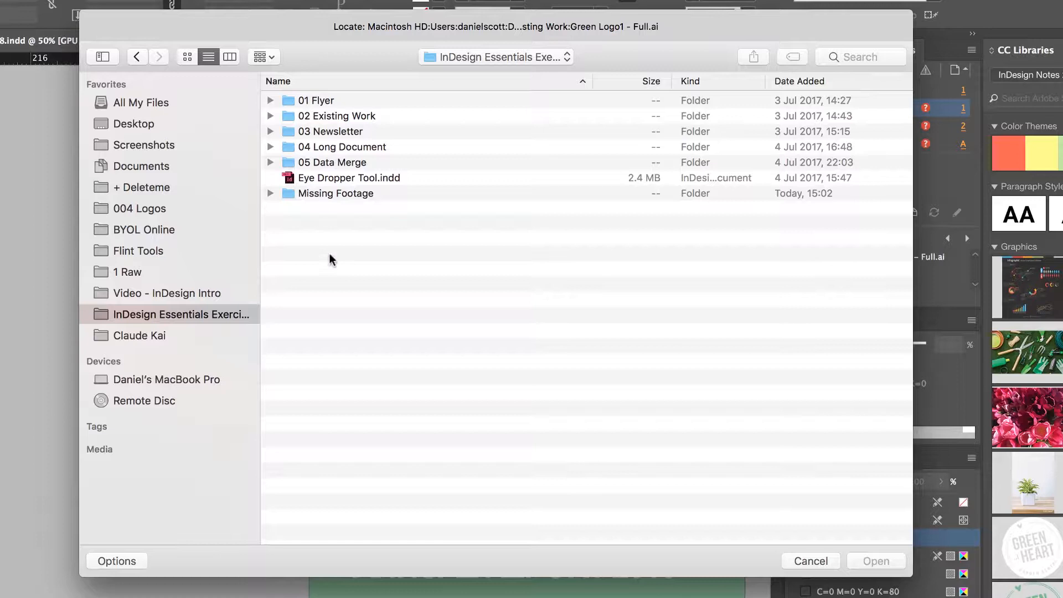
left_click(334, 194)
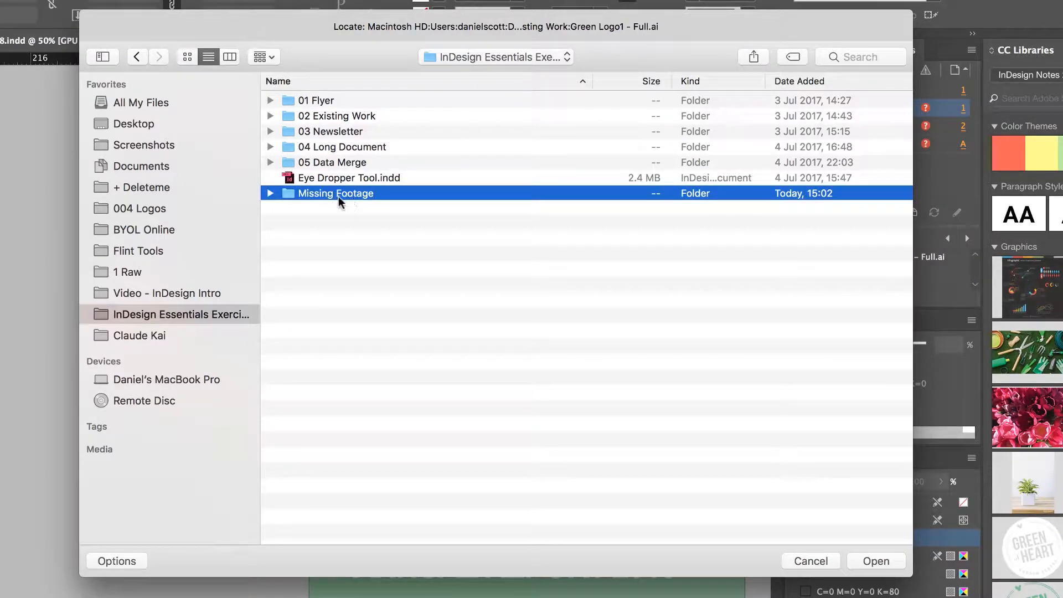
double_click(335, 194)
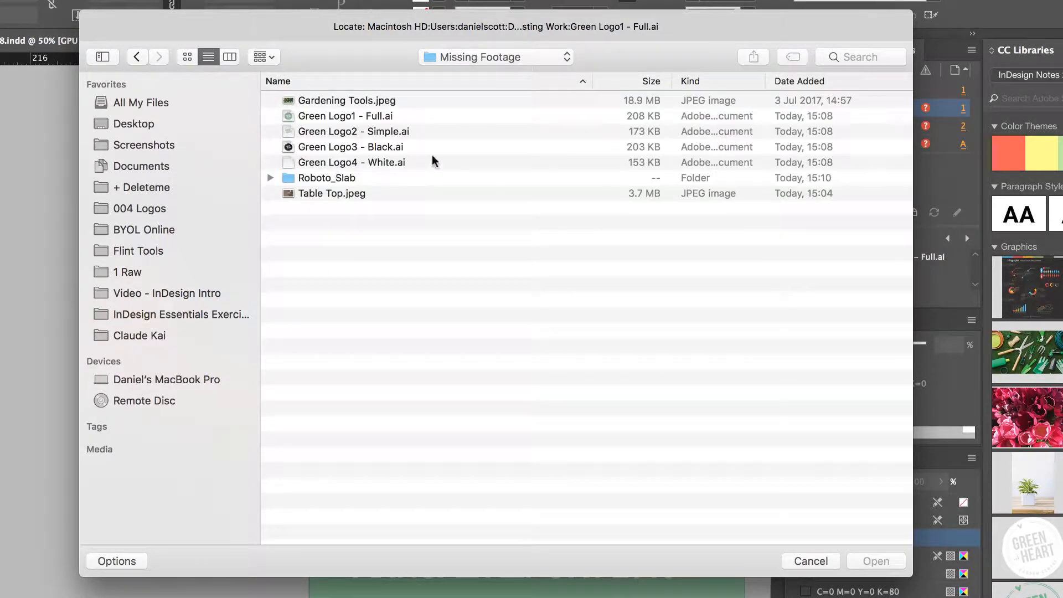
mouse_move(319, 109)
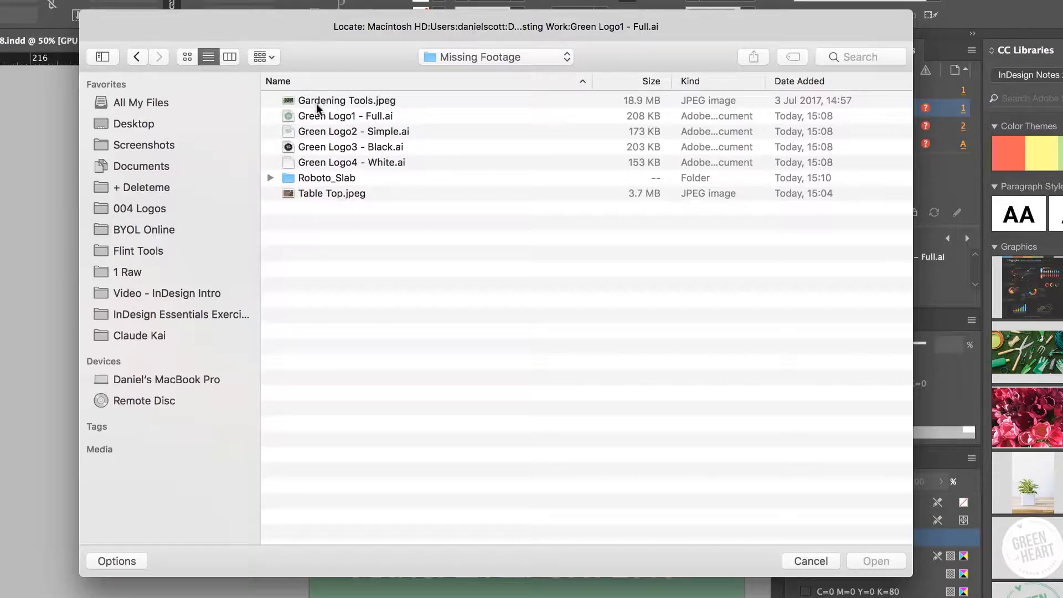
left_click(344, 115)
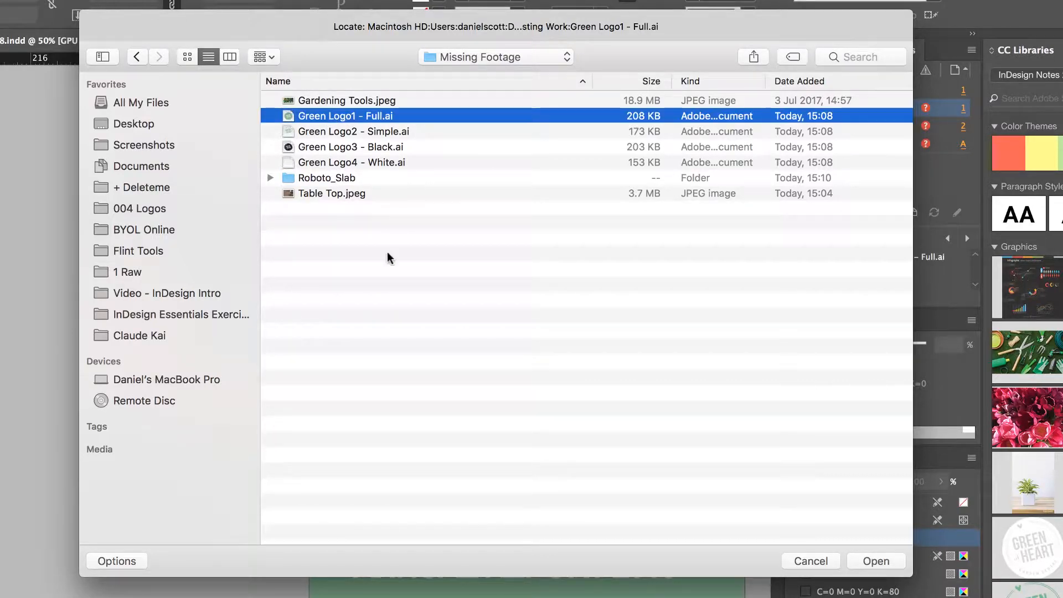
left_click(875, 561)
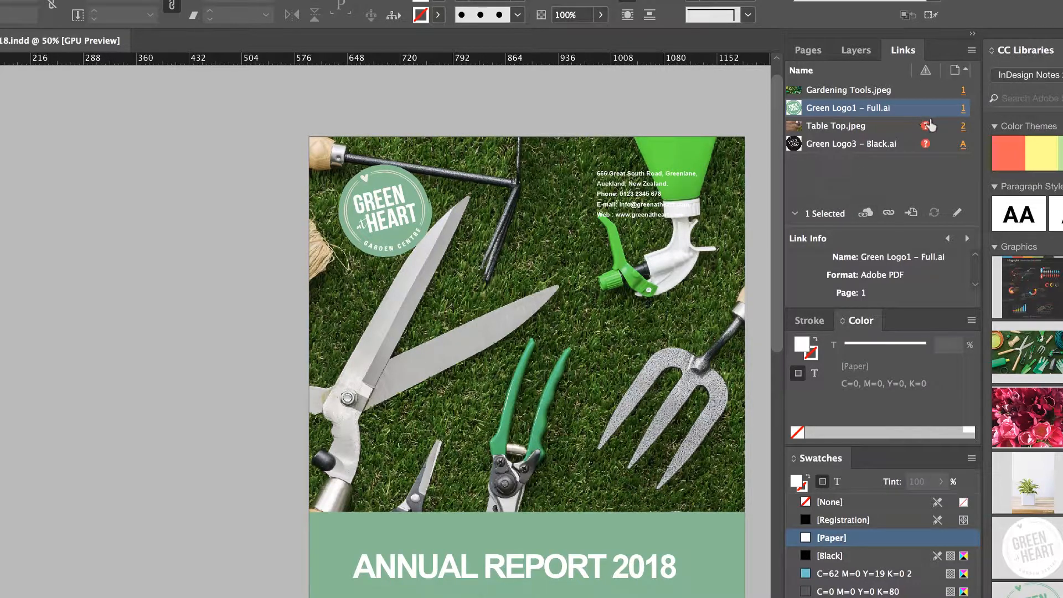
Relink Table Top.jpeg to its Missing Footage copy, then confirm the Green Logo3 – Black.ai relink
left_click(838, 126)
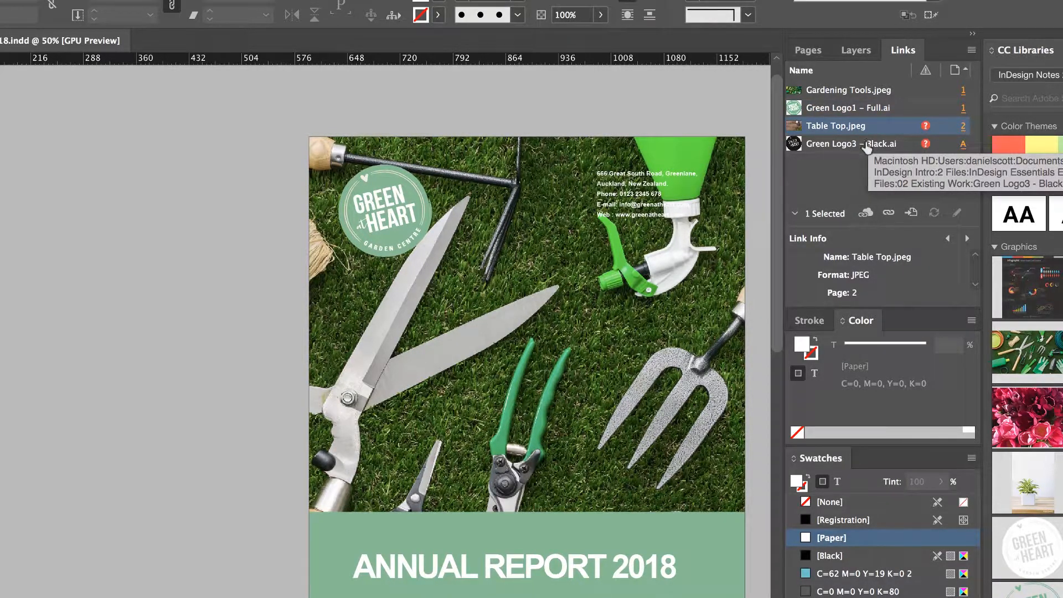
left_click(851, 144)
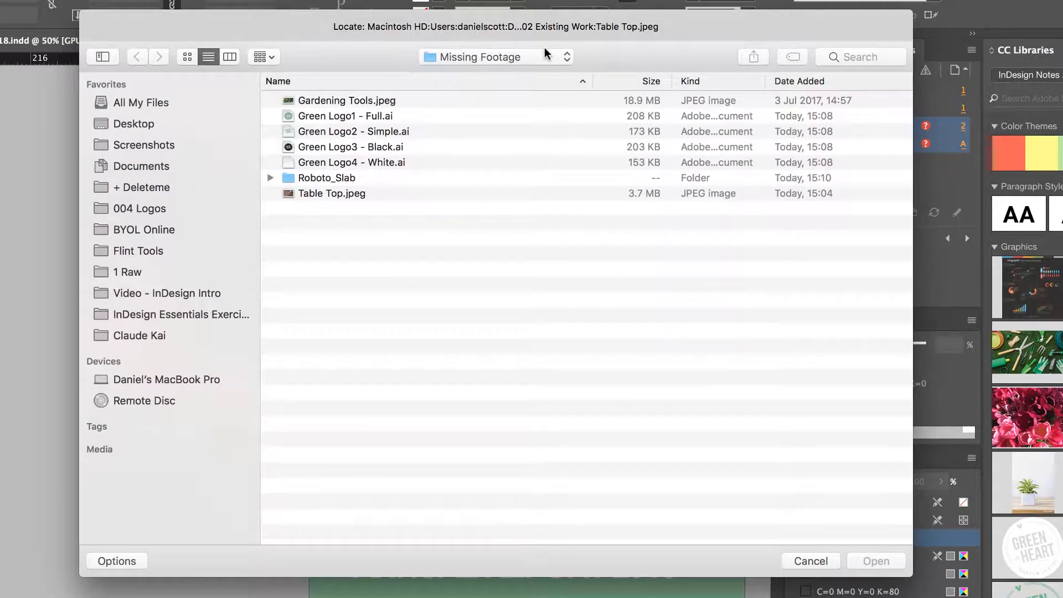
mouse_move(619, 37)
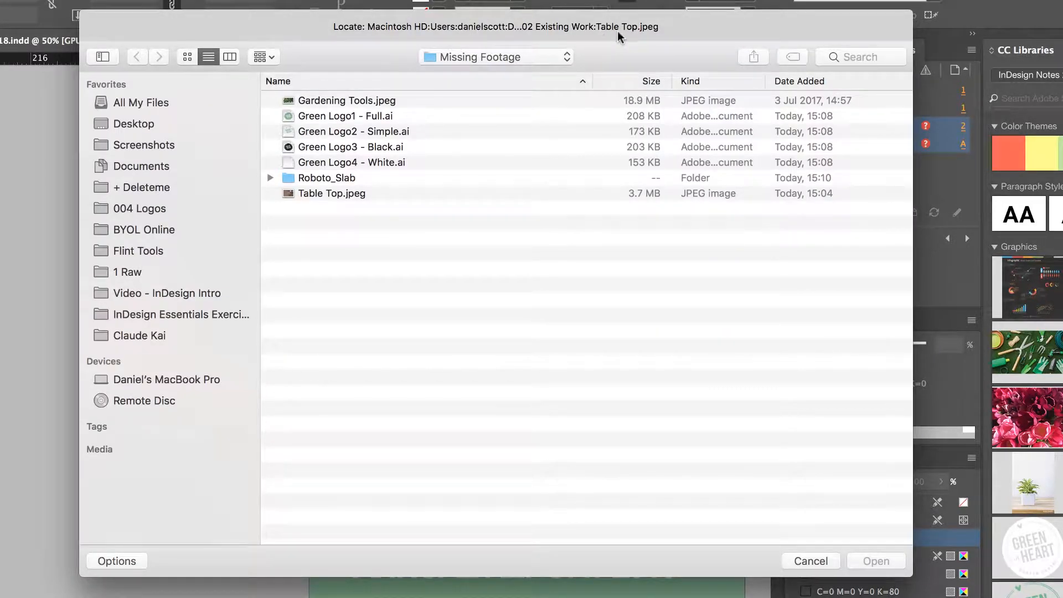
mouse_move(372, 217)
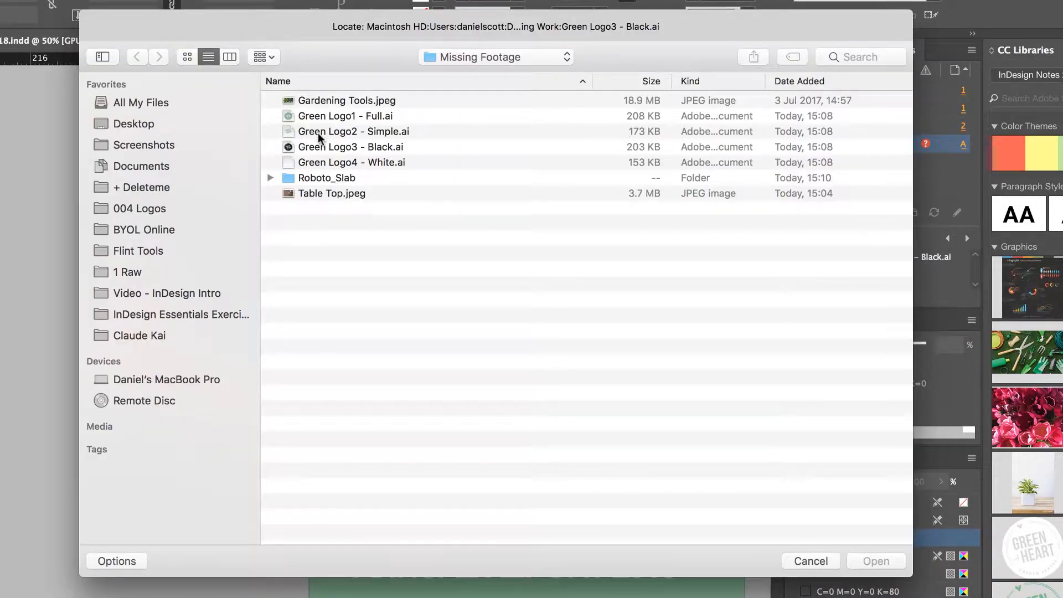
left_click(876, 561)
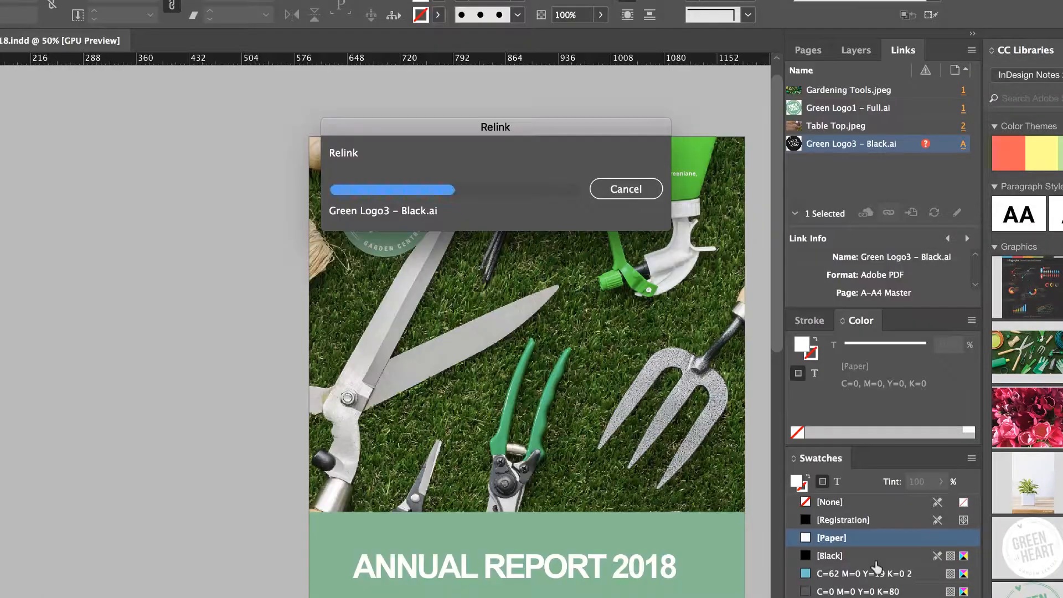